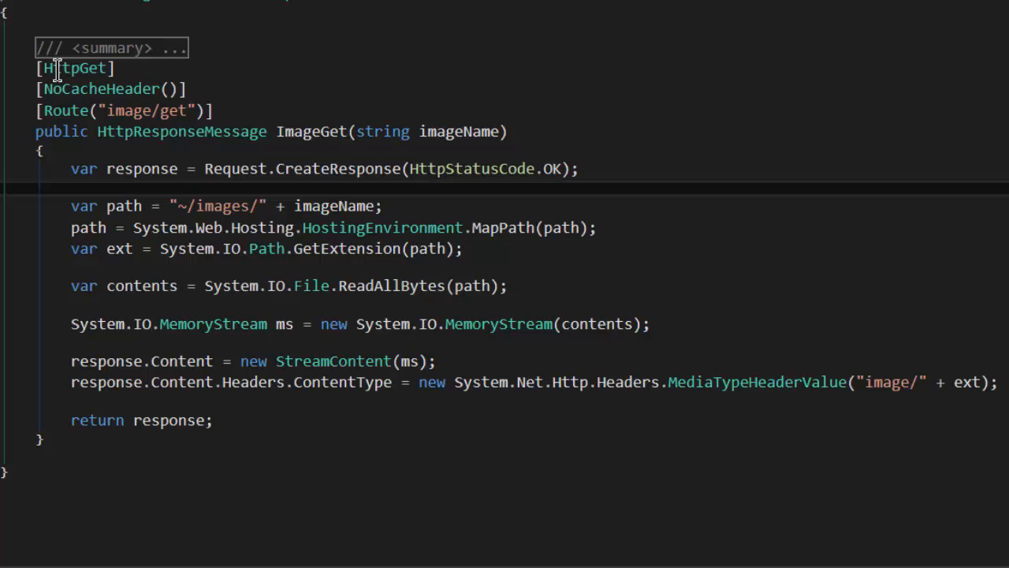
double_click(76, 68)
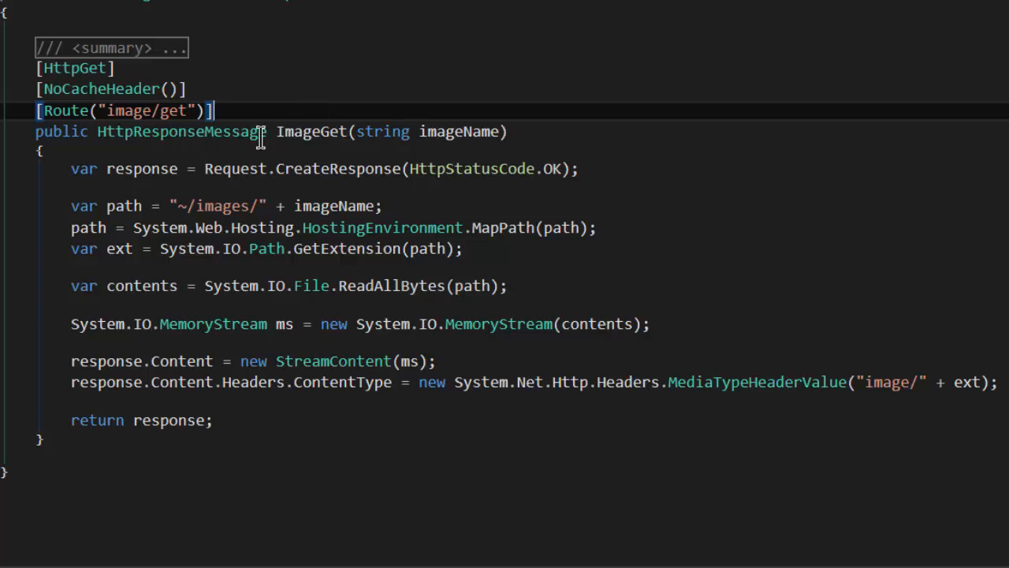
double_click(313, 133)
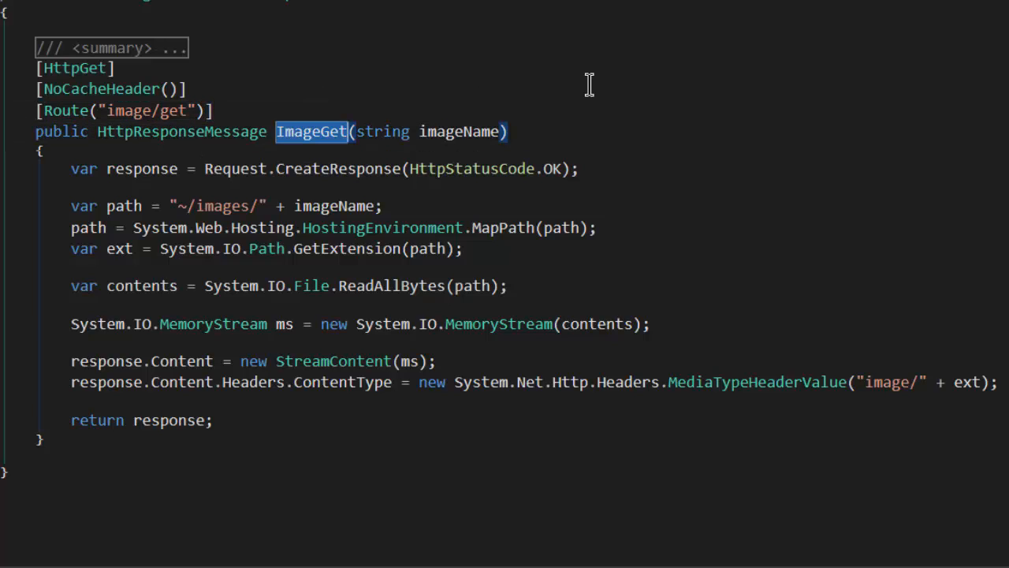
double_click(461, 132)
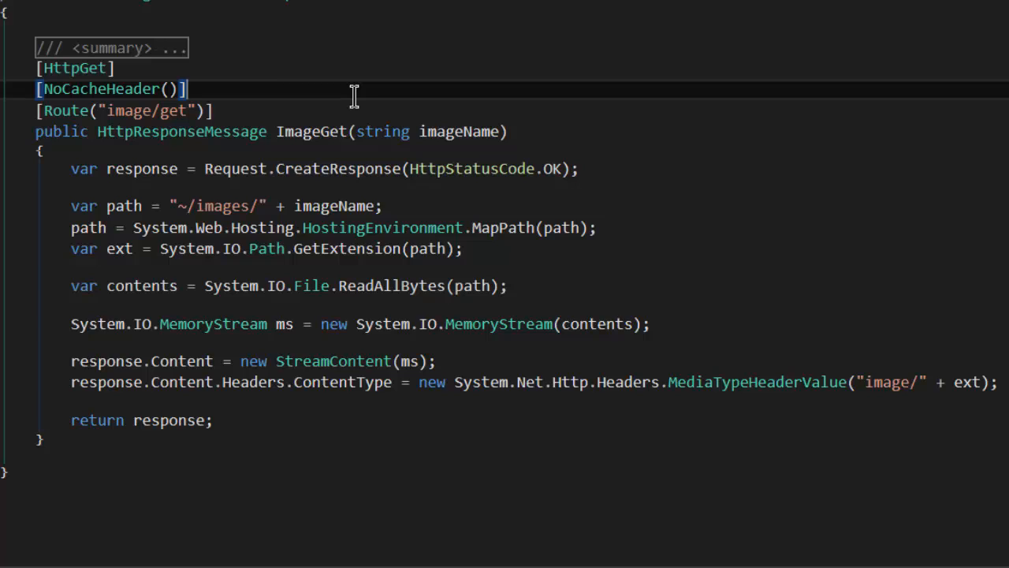
mouse_move(158, 131)
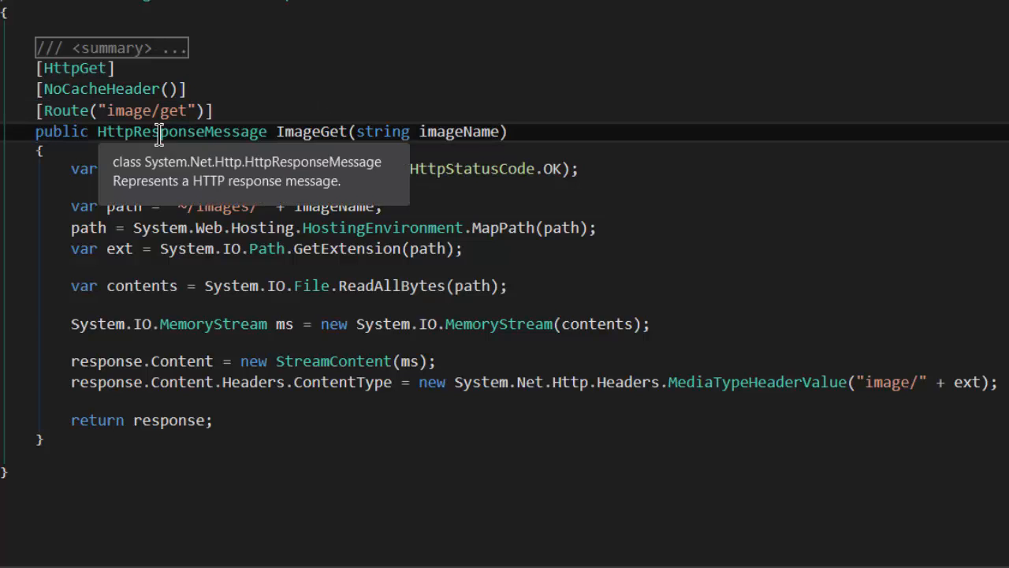
double_click(182, 133)
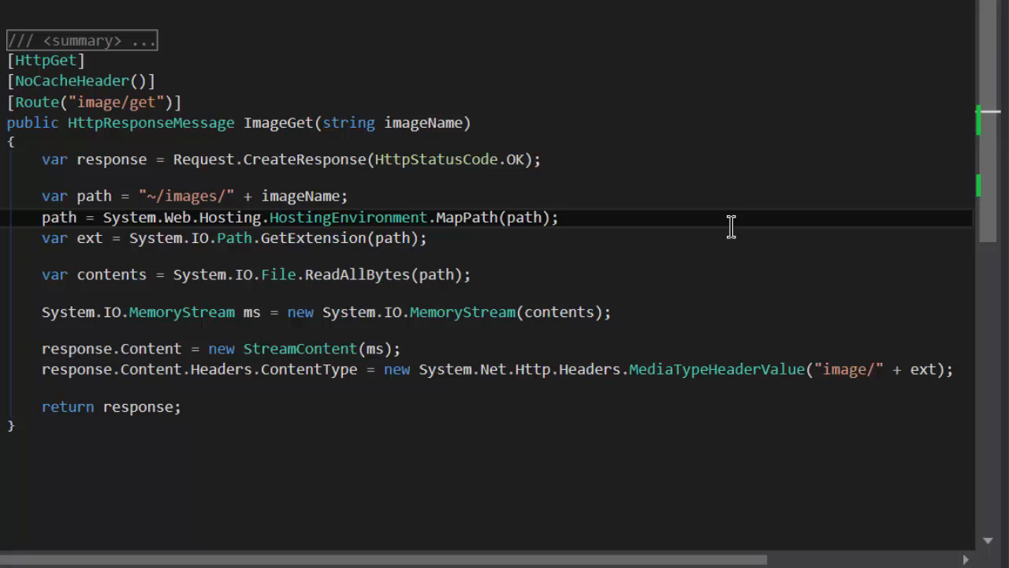
left_click(560, 218)
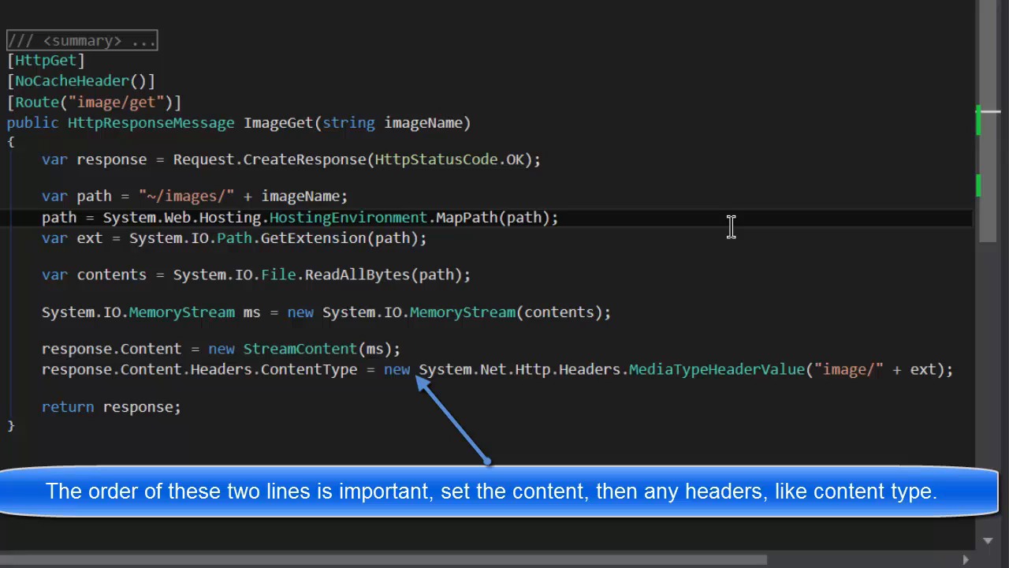
left_click(560, 218)
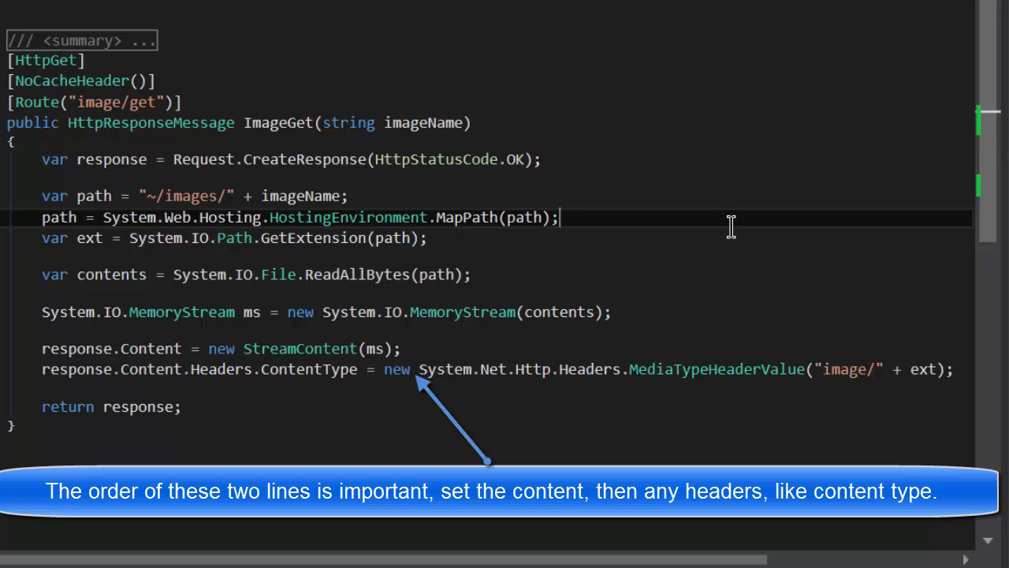